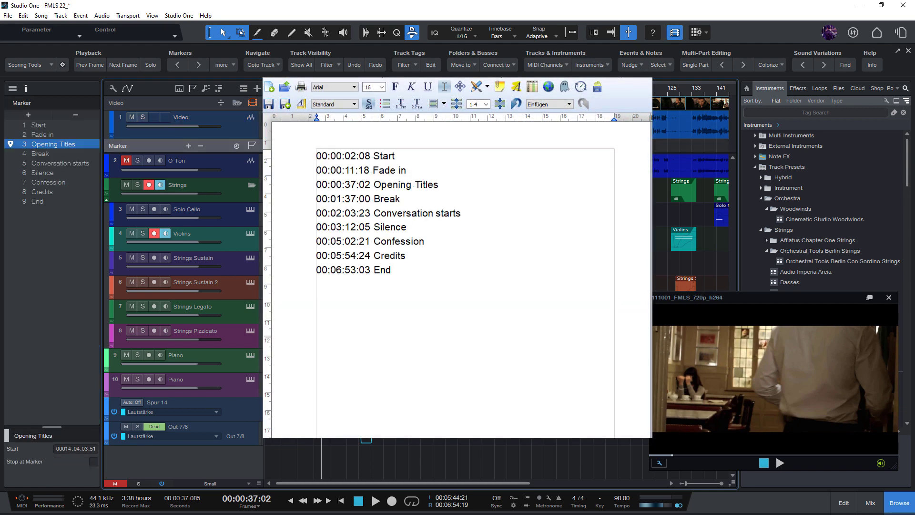
# Step: Close the exported marker timecode list to return to the arrange view
pyautogui.click(41, 172)
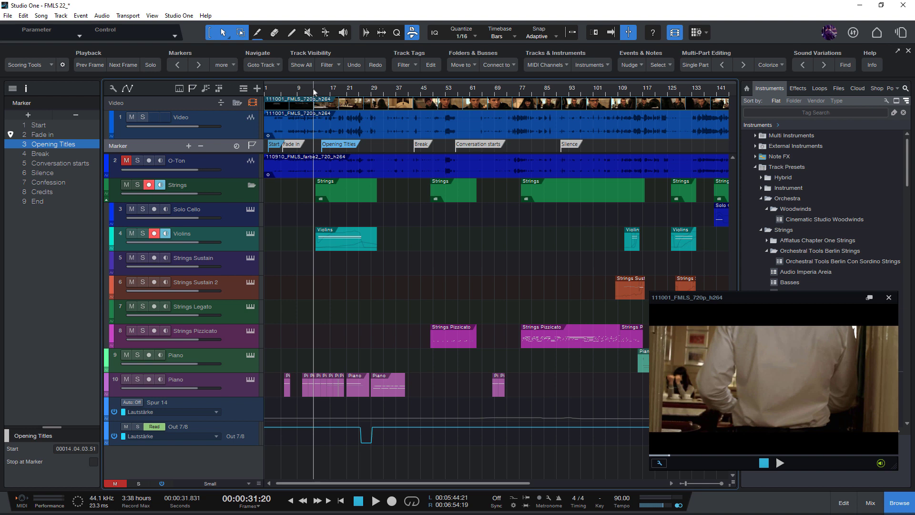
# Step: Export the nine song markers, Start through End, as a timecoded list via Markers > more
pyautogui.click(221, 65)
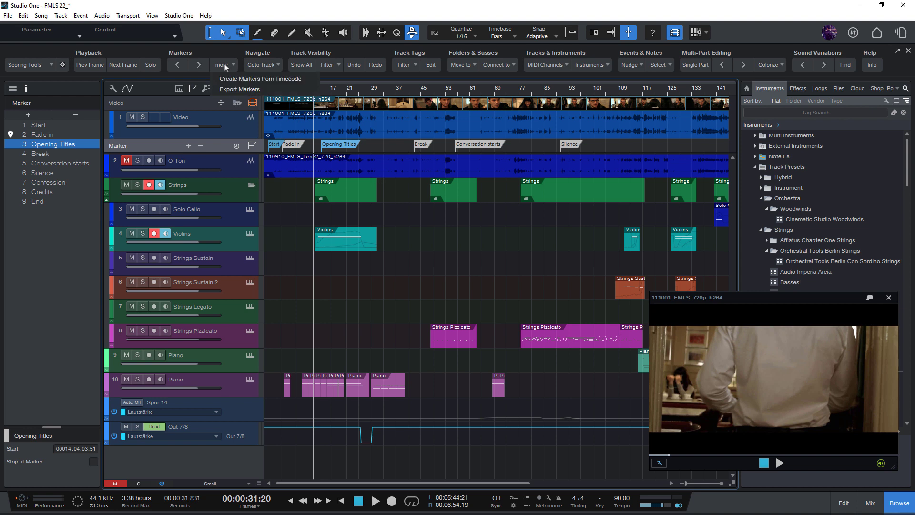
pyautogui.moveTo(259, 79)
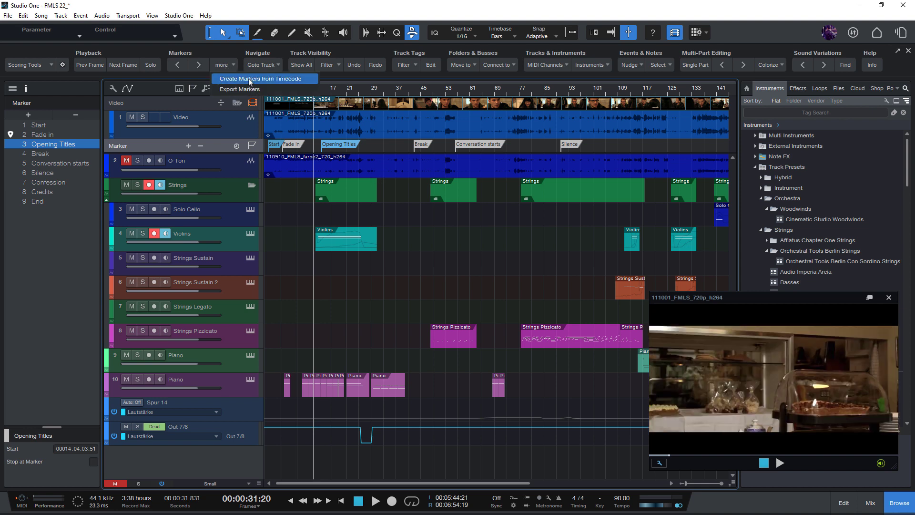
pyautogui.click(262, 79)
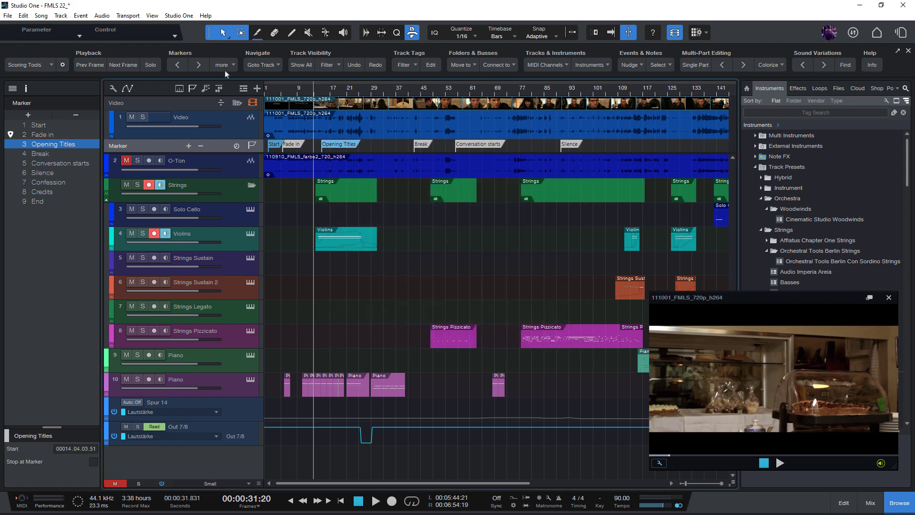
pyautogui.click(221, 65)
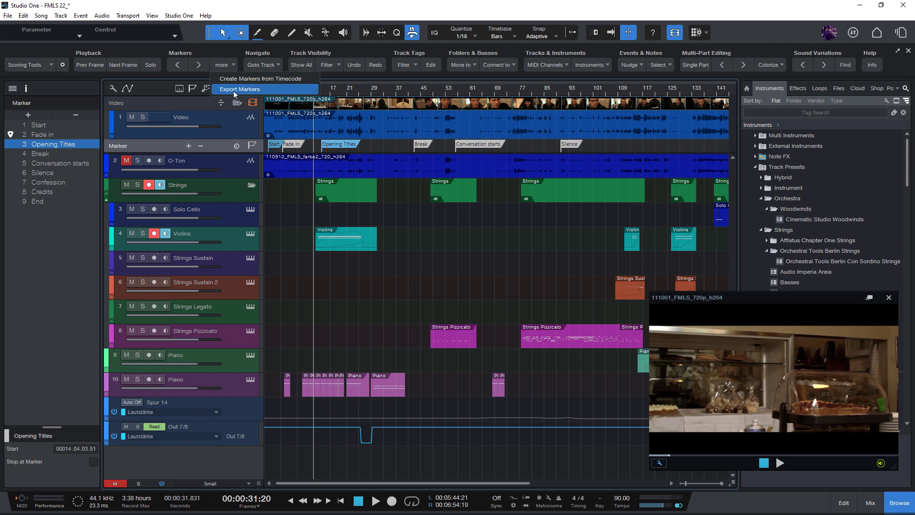
pyautogui.click(240, 89)
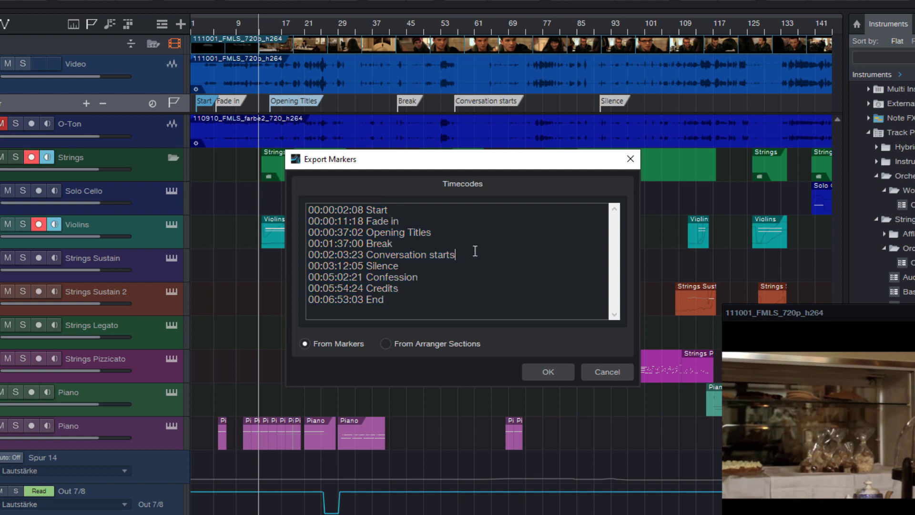
pyautogui.moveTo(258, 303)
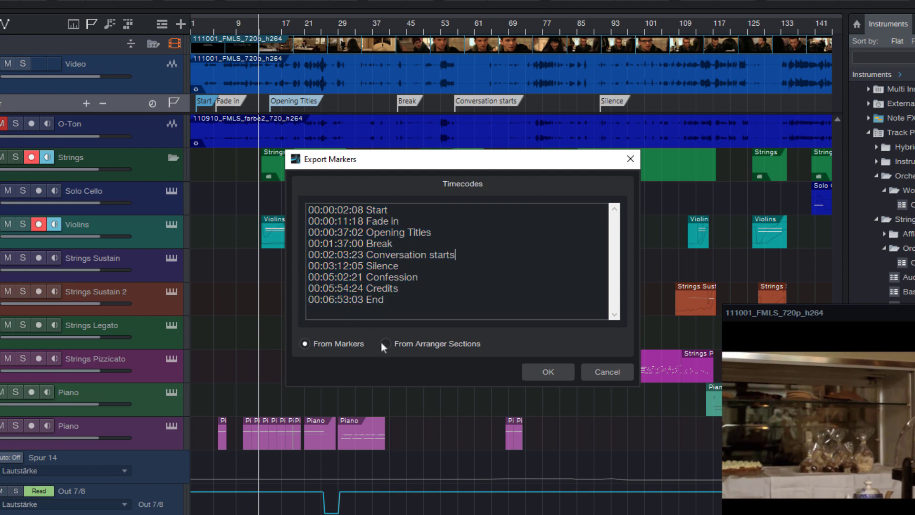
pyautogui.moveTo(412, 349)
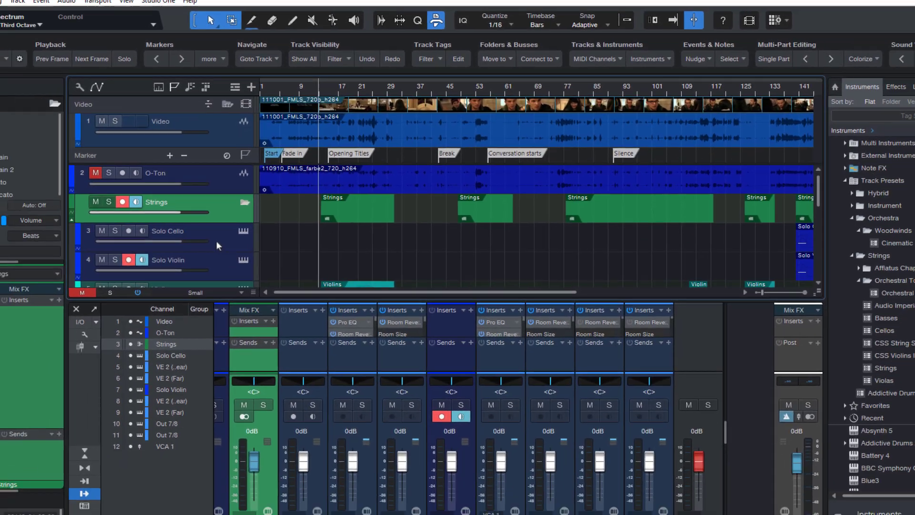
# Step: Connect the selected Solo Cello and Solo Violin channels to a new VCA named vca 1
pyautogui.click(544, 46)
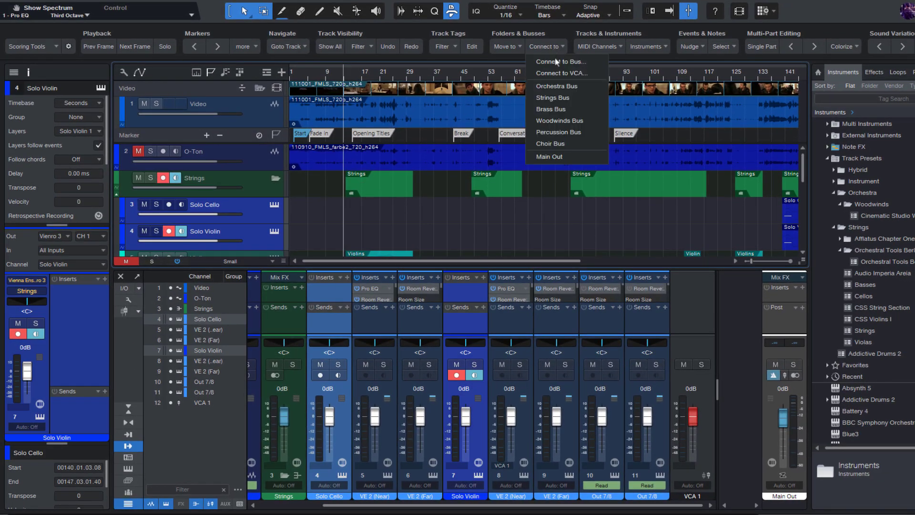
pyautogui.click(559, 73)
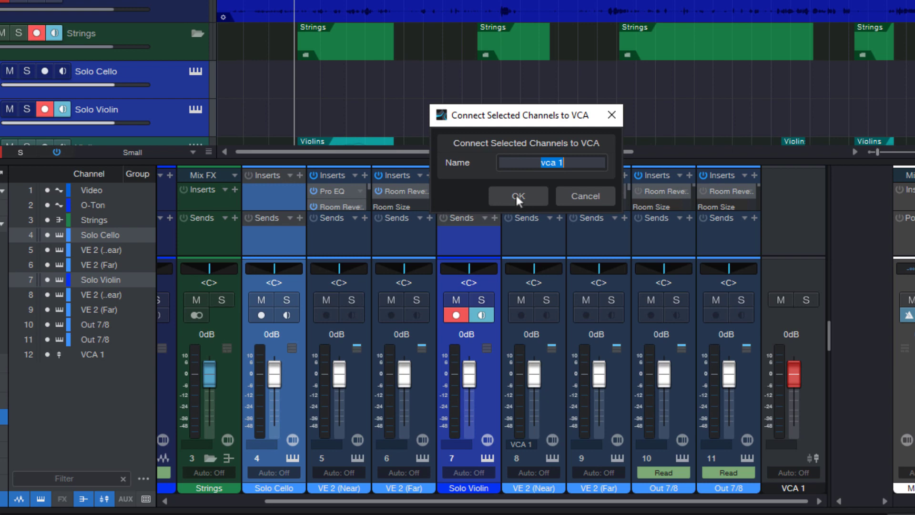
pyautogui.click(517, 195)
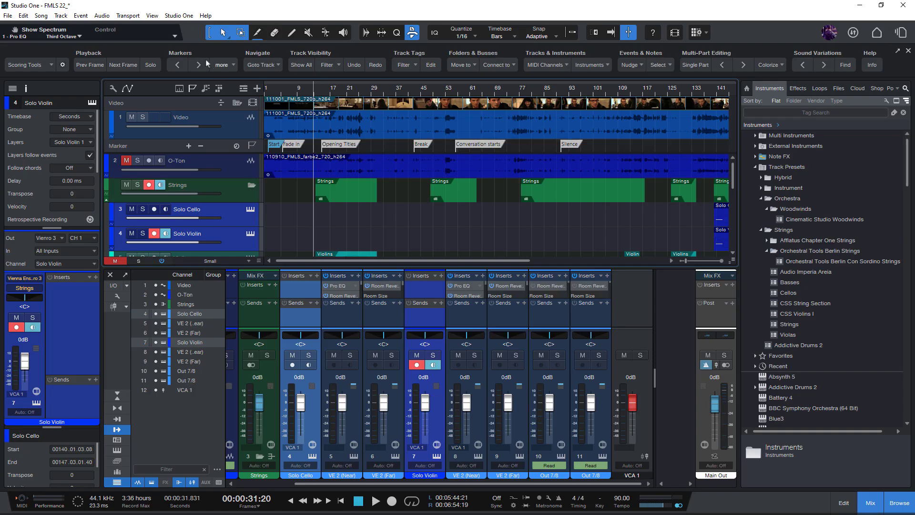
pyautogui.click(178, 15)
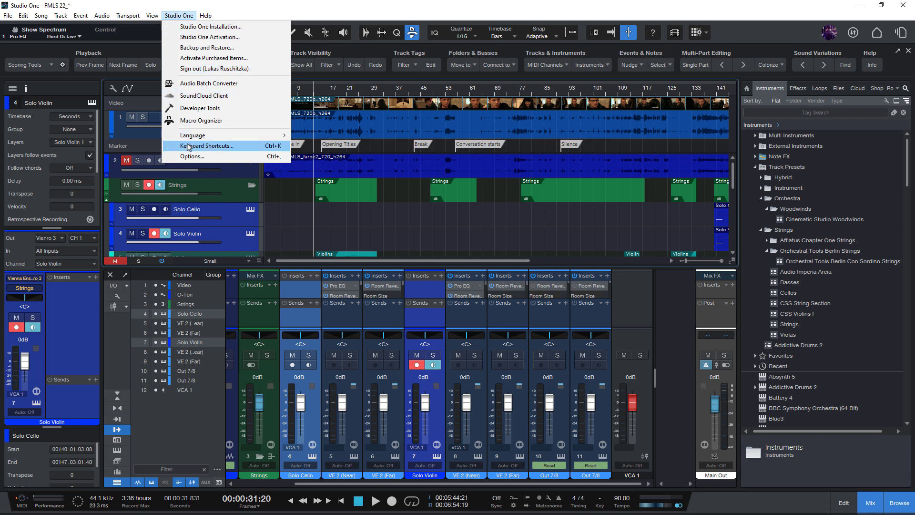
# Step: Look up 'connect selected ch' in Keyboard Shortcuts and 'Connect to' among macro commands
pyautogui.click(204, 145)
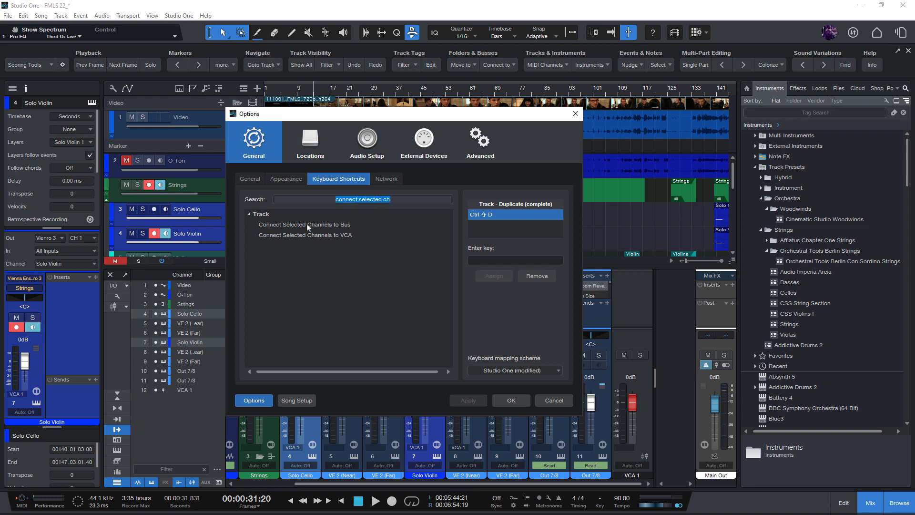
pyautogui.click(305, 235)
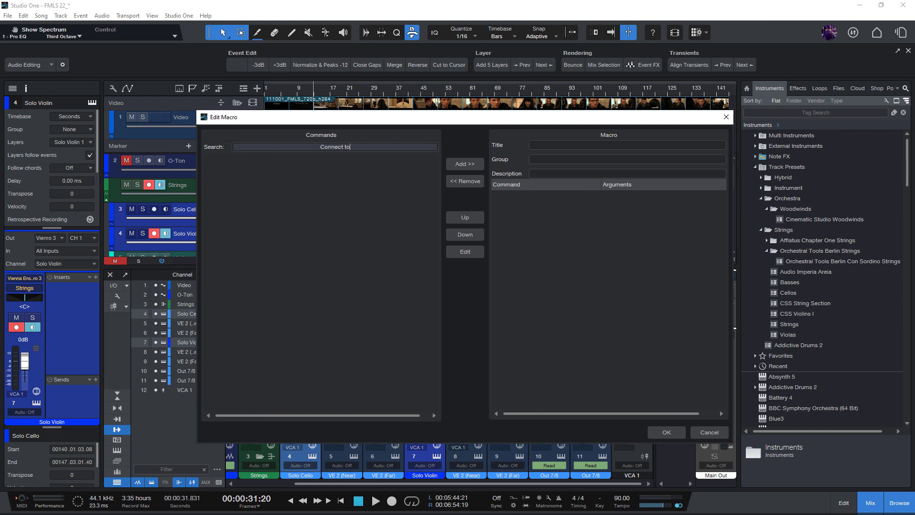
pyautogui.click(464, 251)
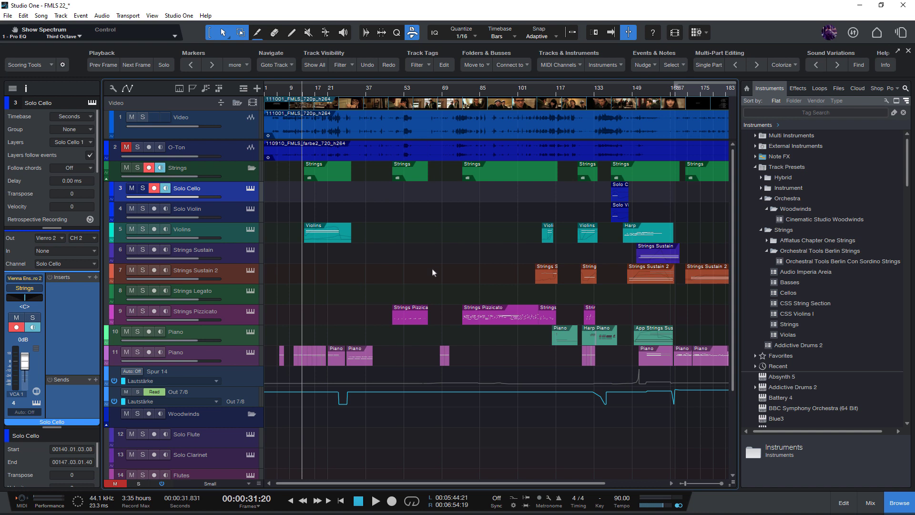
pyautogui.moveTo(498, 245)
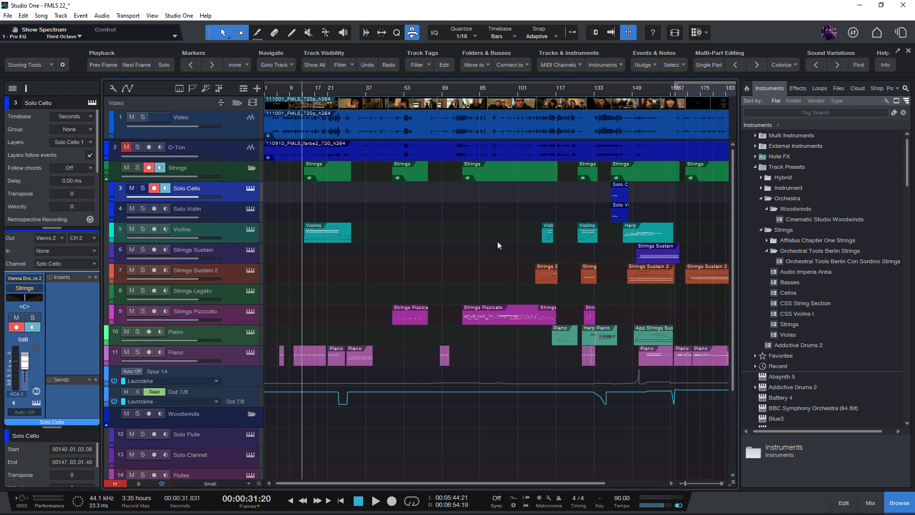
pyautogui.moveTo(437, 162)
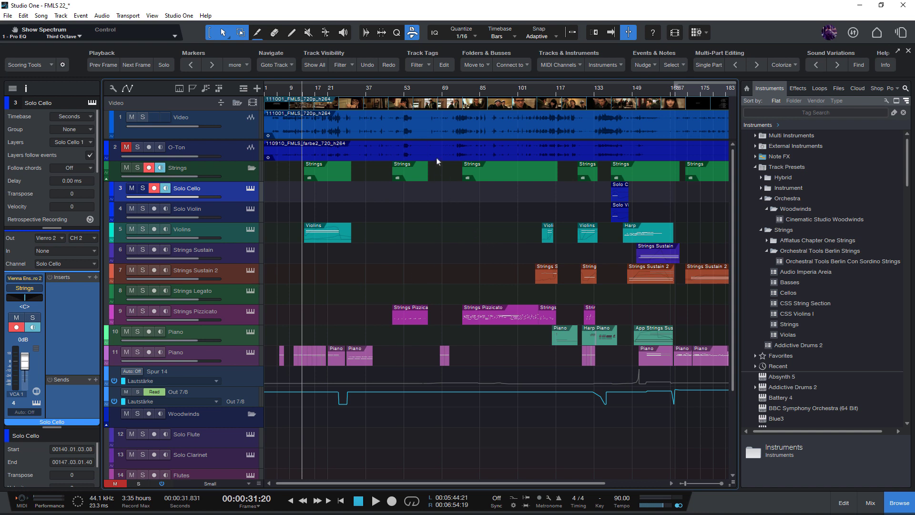
pyautogui.moveTo(272, 199)
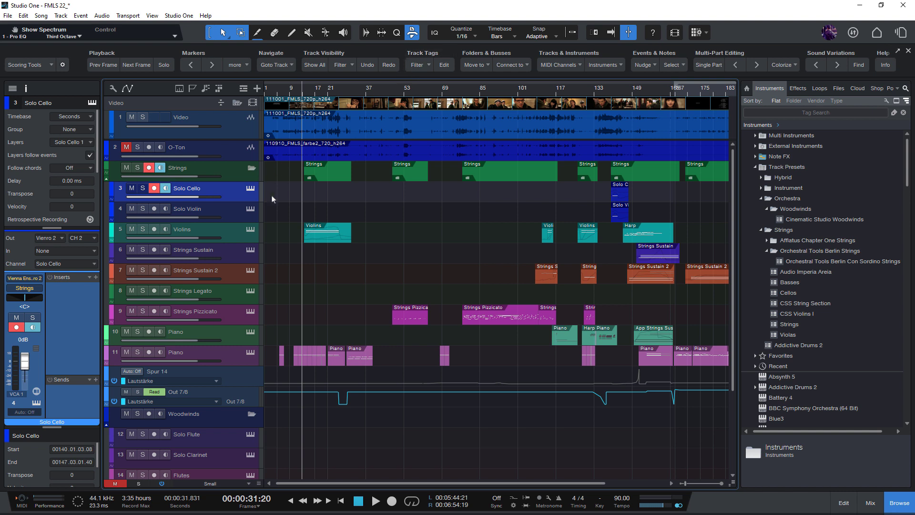
# Step: Tag the woodwind tracks with 'Woodwinds, VSL' in the Edit Tags dialog
pyautogui.click(417, 65)
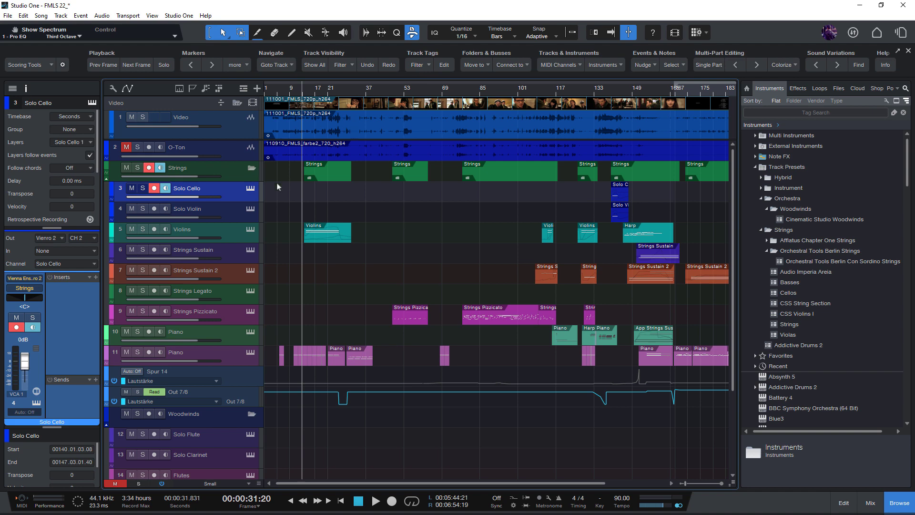
pyautogui.moveTo(226, 316)
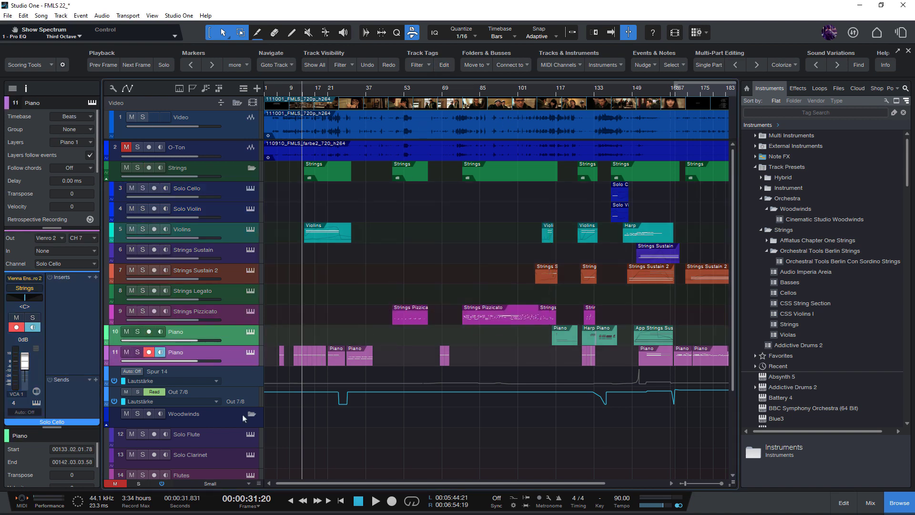
pyautogui.scroll(-3)
pyautogui.write('Woodwinds, VSL')
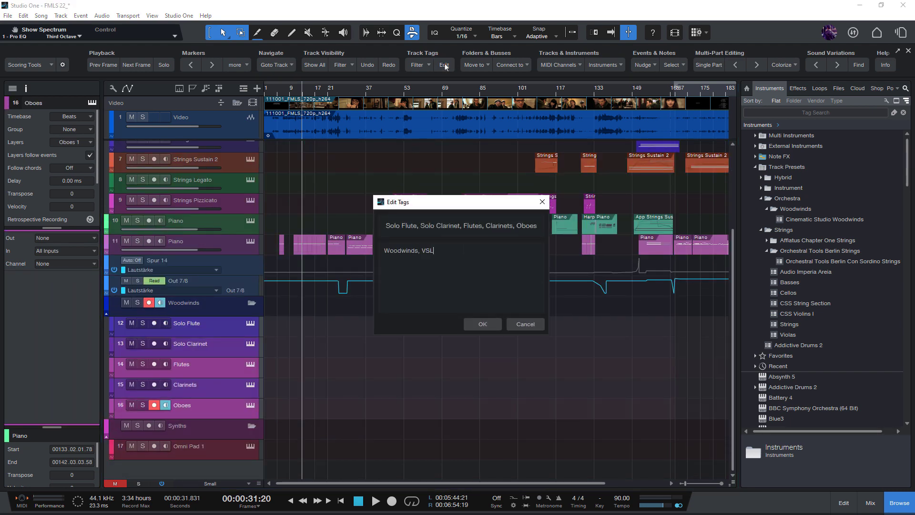
pyautogui.click(482, 324)
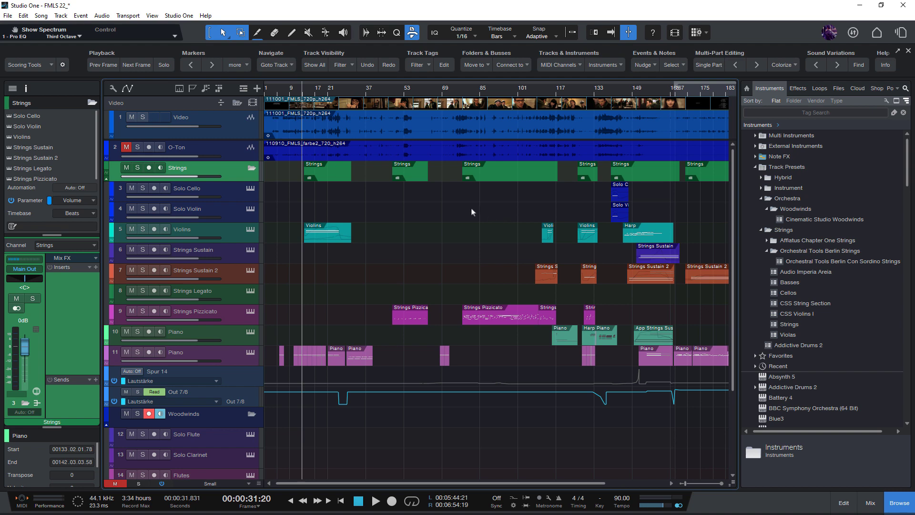
# Step: Filter the track list to show only tracks tagged Strings
pyautogui.click(416, 64)
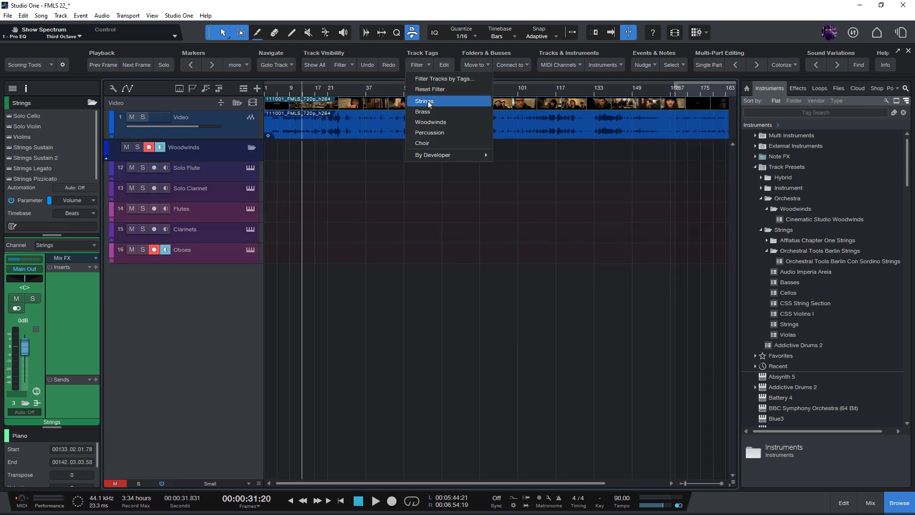
pyautogui.click(423, 101)
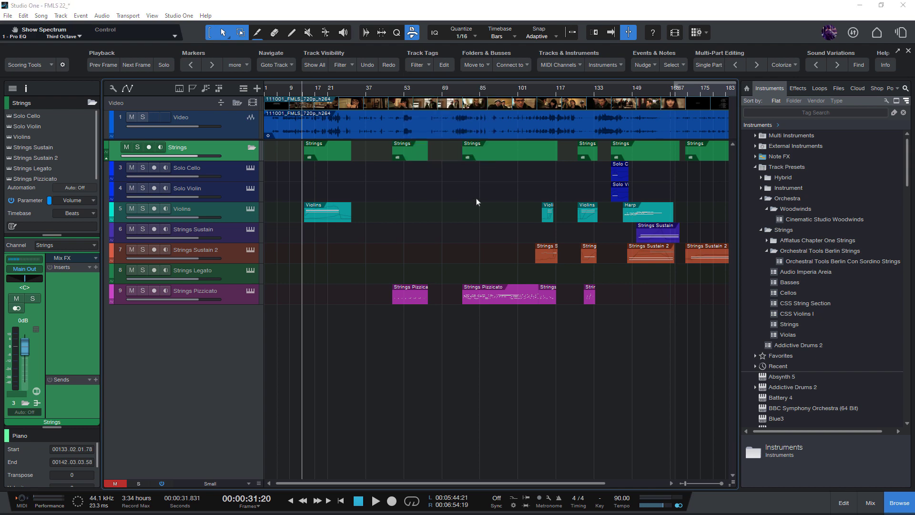
# Step: Add the Woodwinds-tagged tracks to the visible Strings using a non-exclusive tag search
pyautogui.click(415, 65)
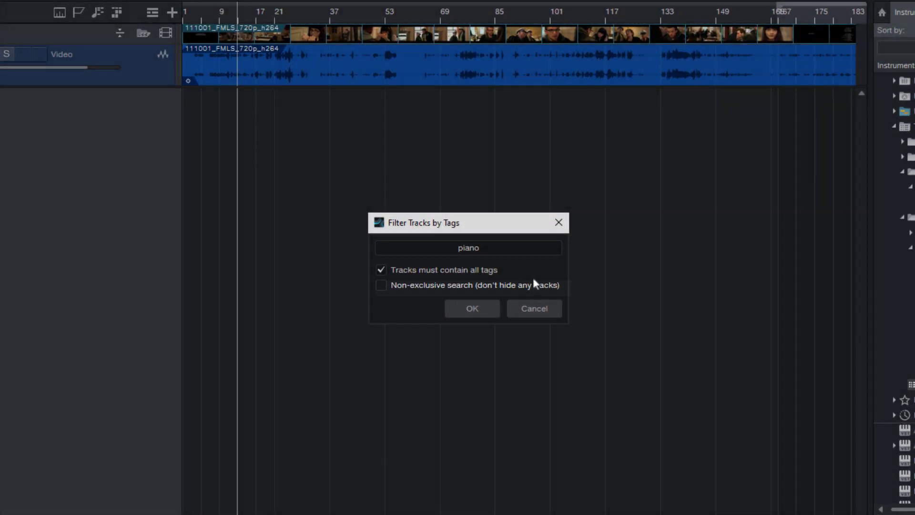
pyautogui.click(472, 307)
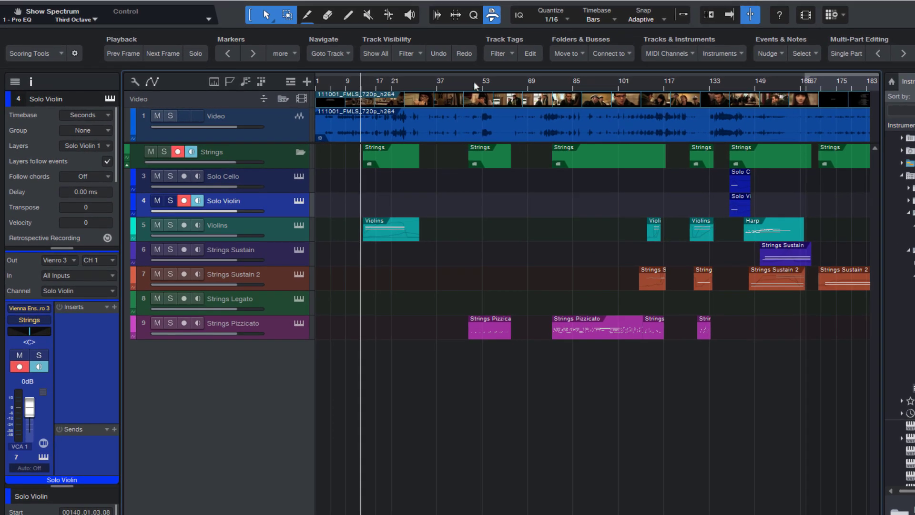
pyautogui.click(499, 54)
pyautogui.write('woodwin')
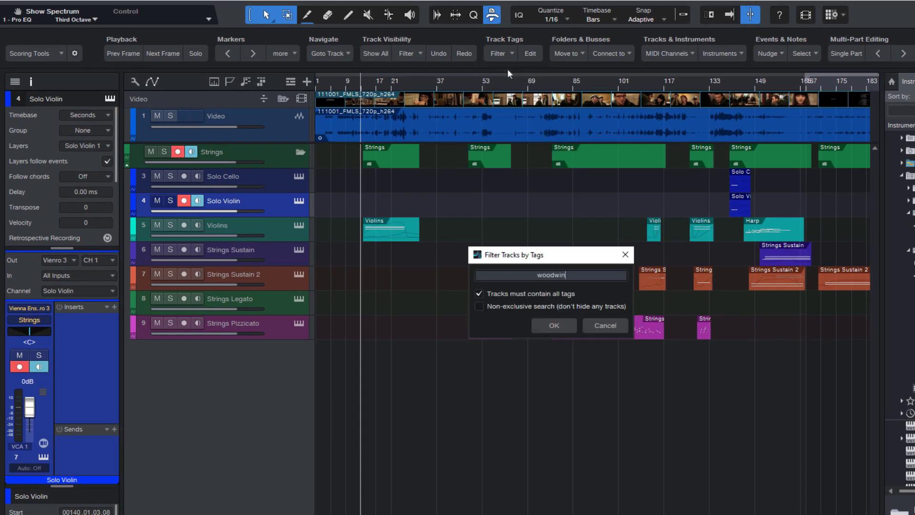
pyautogui.click(478, 306)
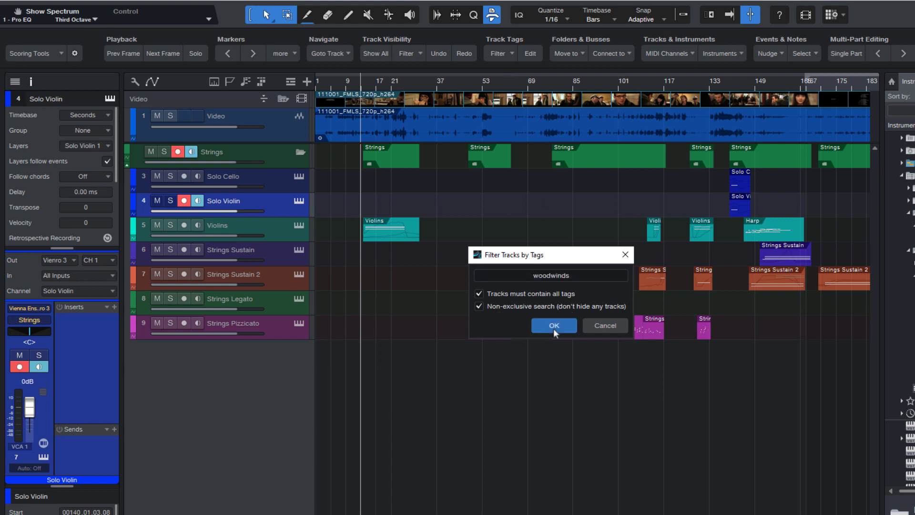
pyautogui.click(553, 325)
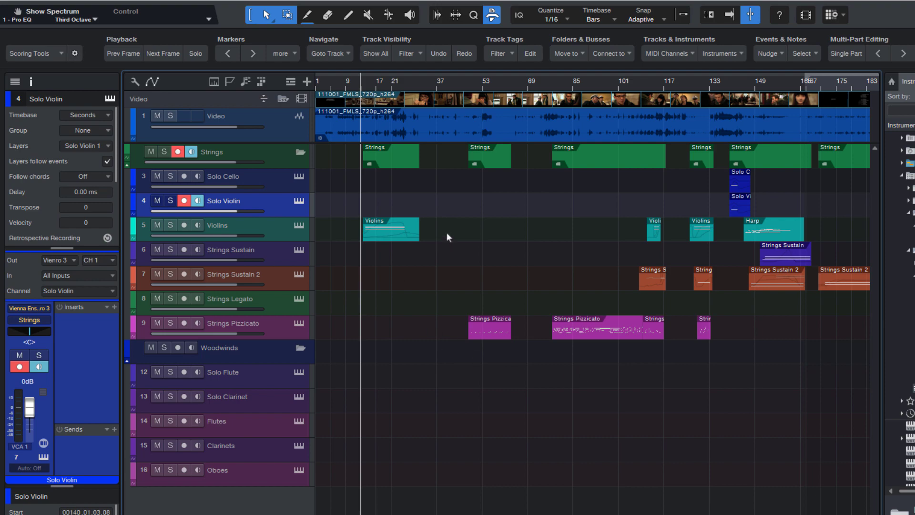
pyautogui.moveTo(527, 237)
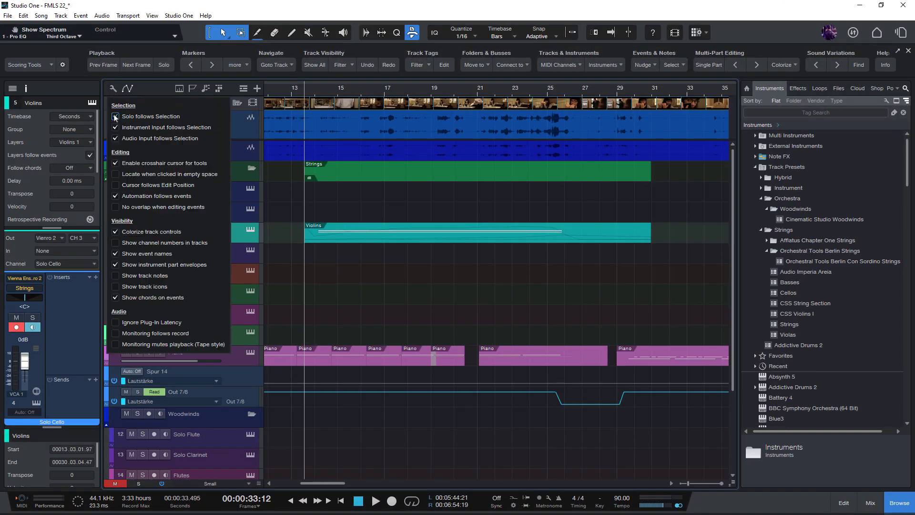
# Step: Reset the track filter so all tracks show and toggle an arrangement editing option
pyautogui.click(115, 185)
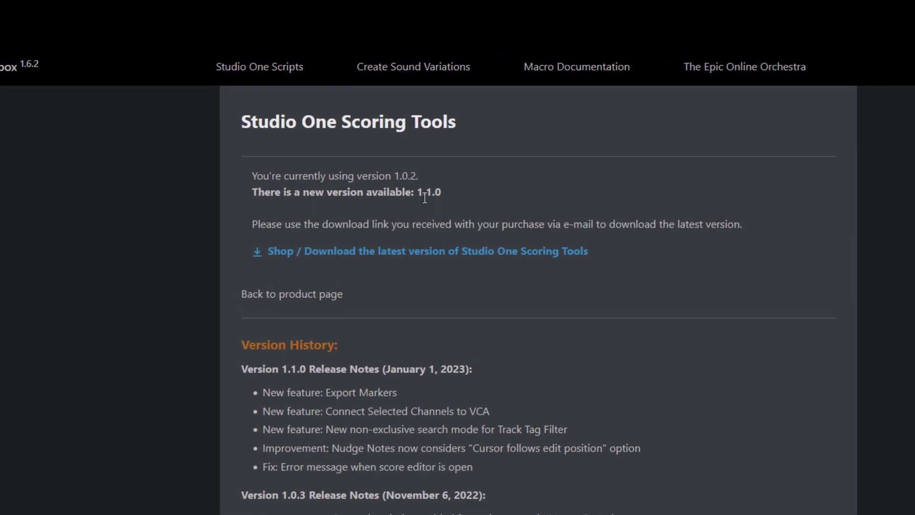
pyautogui.moveTo(474, 197)
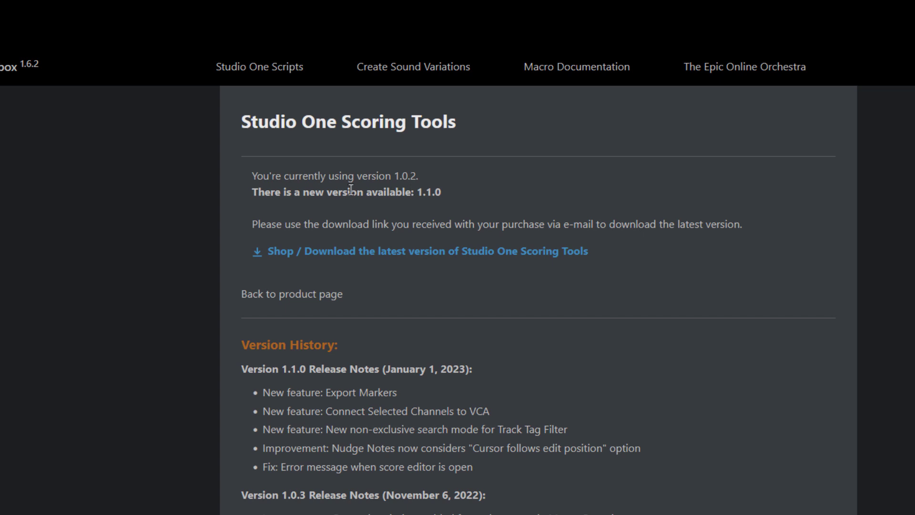
pyautogui.moveTo(461, 256)
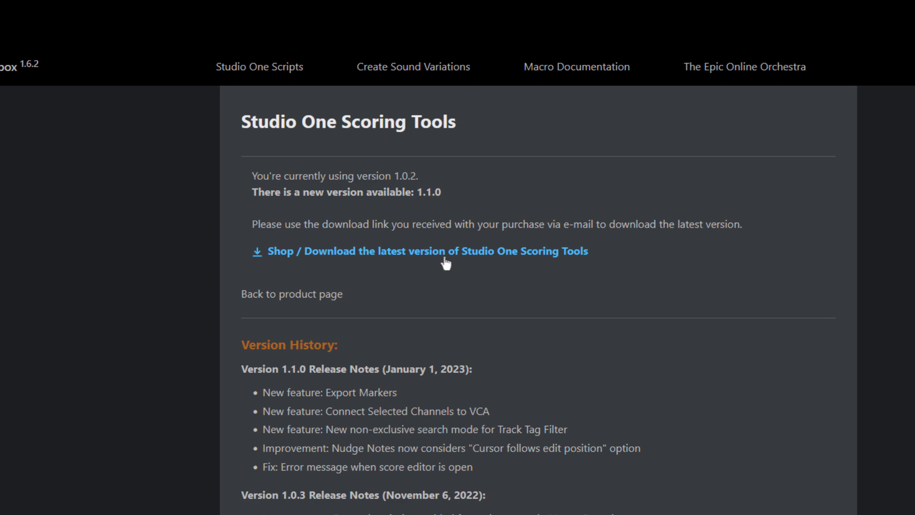
# Step: Review the 1.1.0 release notes and launch Studio One Scoring Tools.install from File Explorer
pyautogui.scroll(-3)
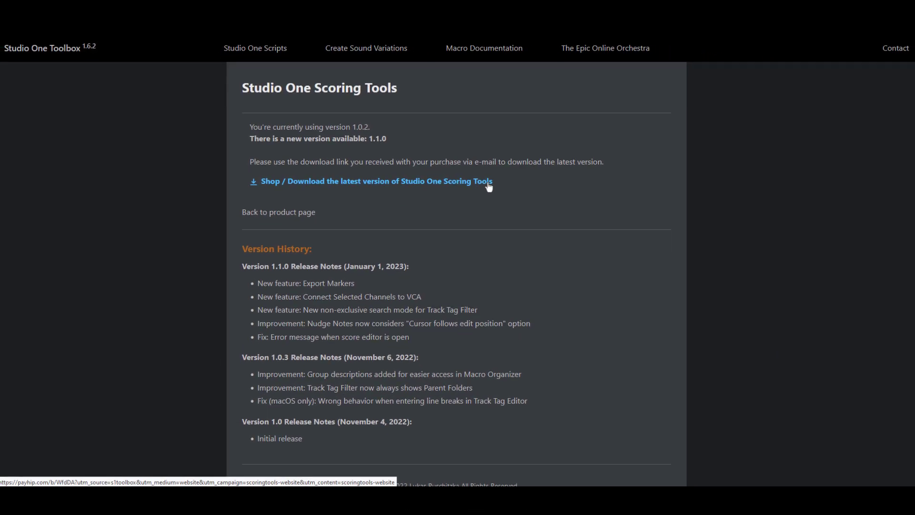
pyautogui.scroll(-3)
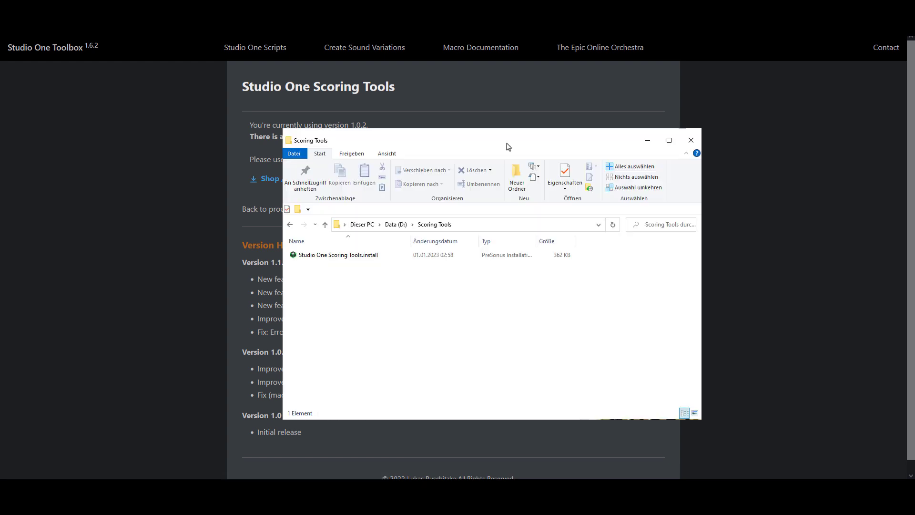
pyautogui.click(337, 254)
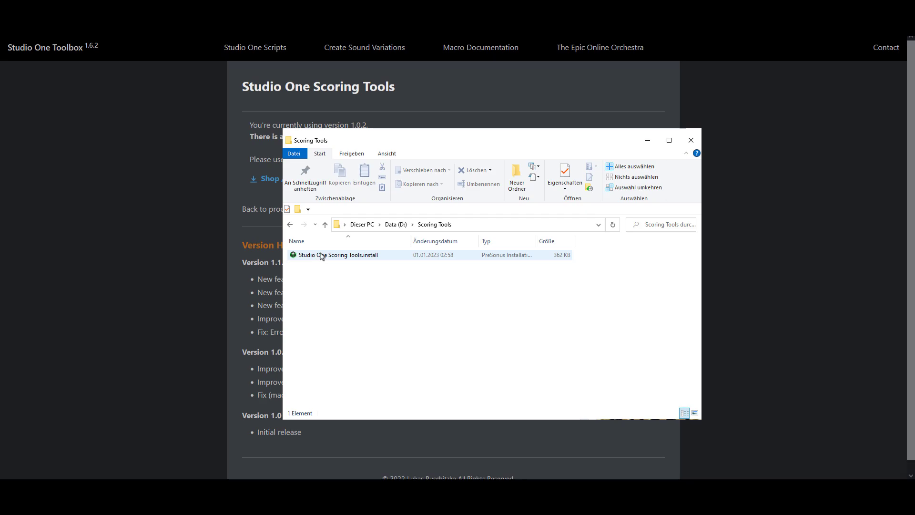
pyautogui.doubleClick(339, 254)
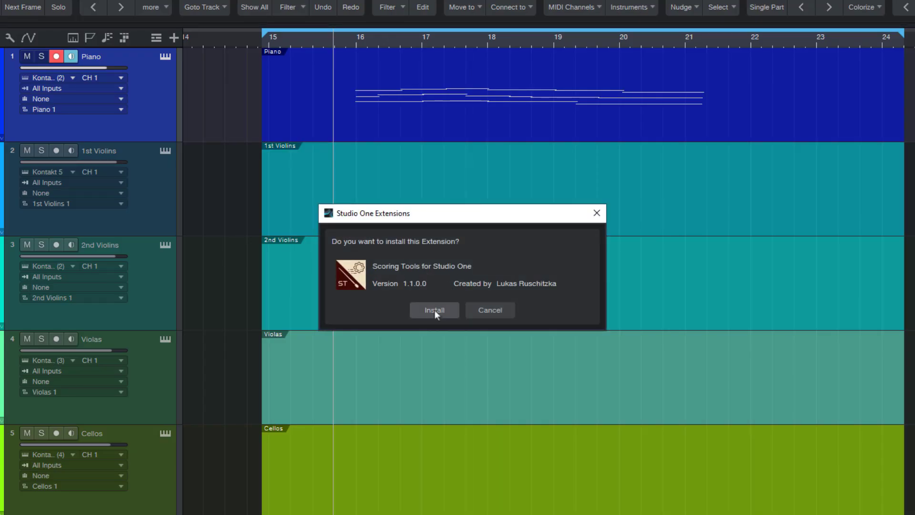
# Step: Install the Scoring Tools 1.1.0.0 extension, reaching the restart prompt
pyautogui.click(435, 309)
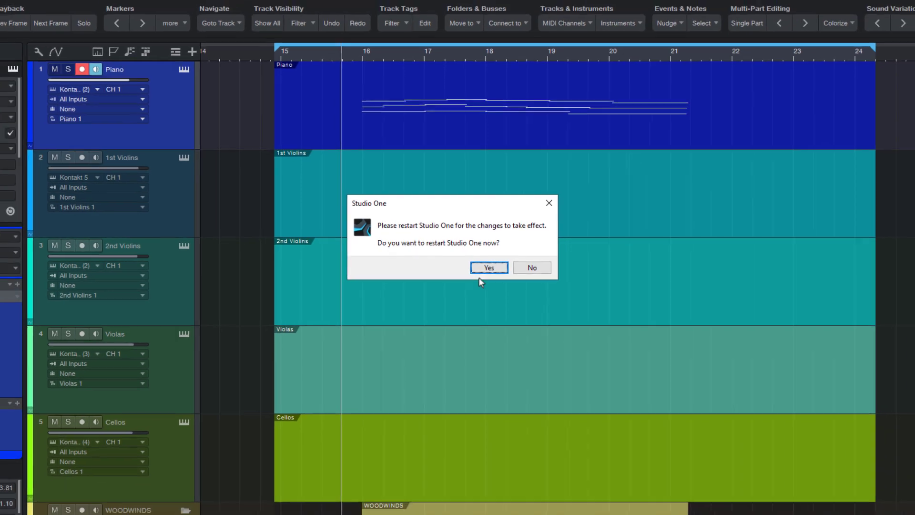